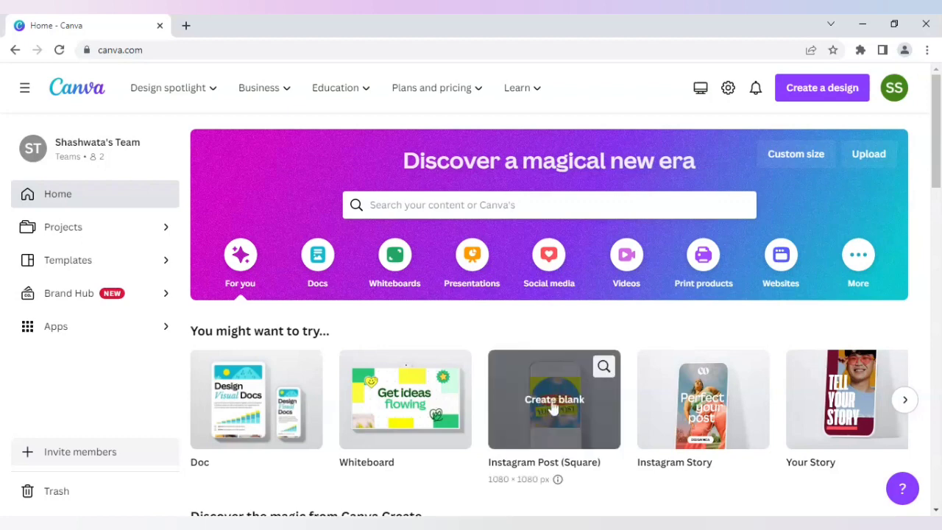
Step: Start a new blank Instagram Post (Square) design from the Canva home page
click(554, 399)
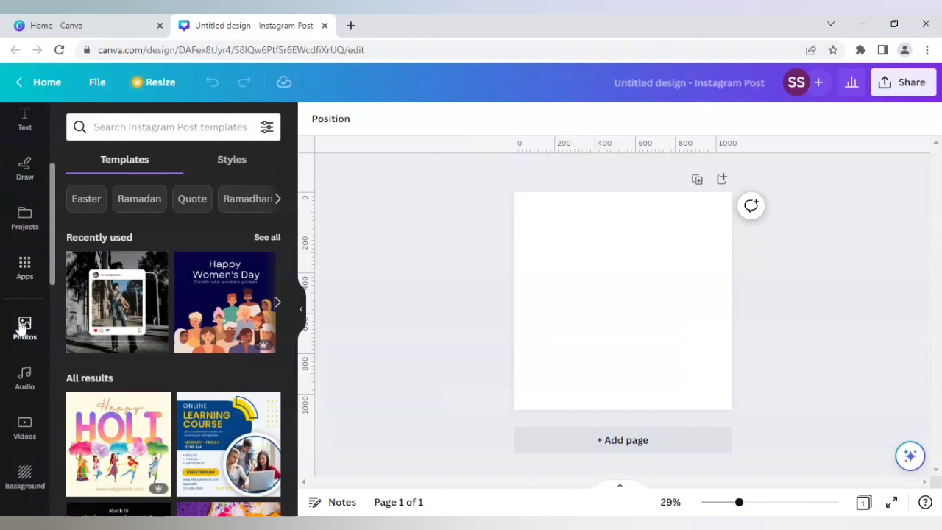
Step: Search the Photos library for "basketball player"
click(23, 327)
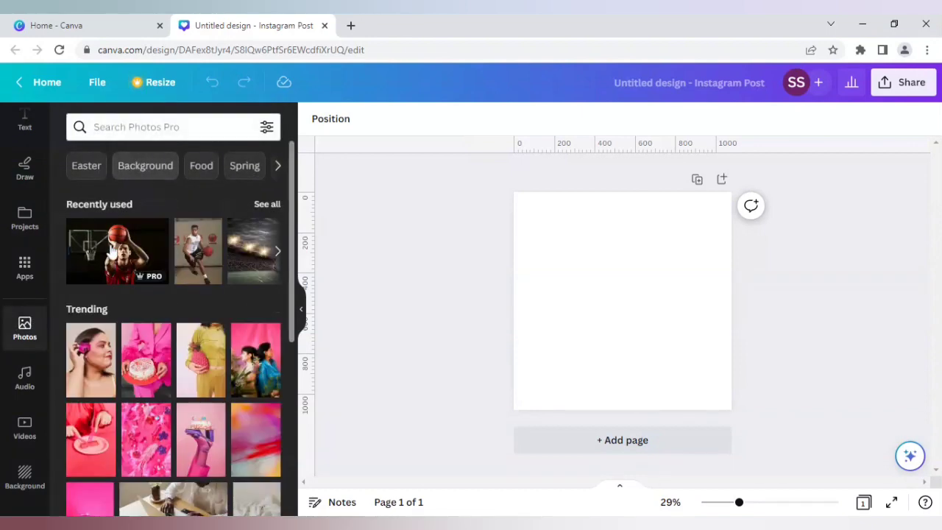
click(147, 126)
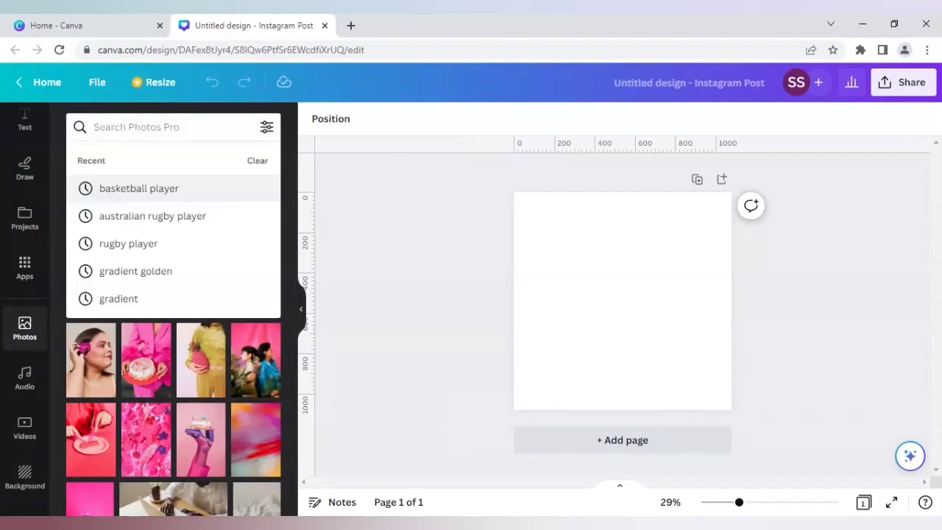
click(147, 127)
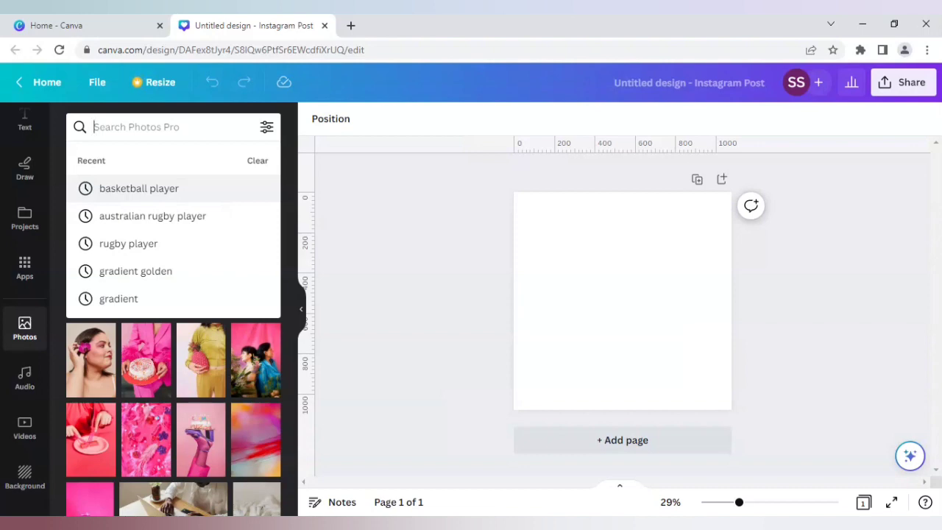
text(ba)
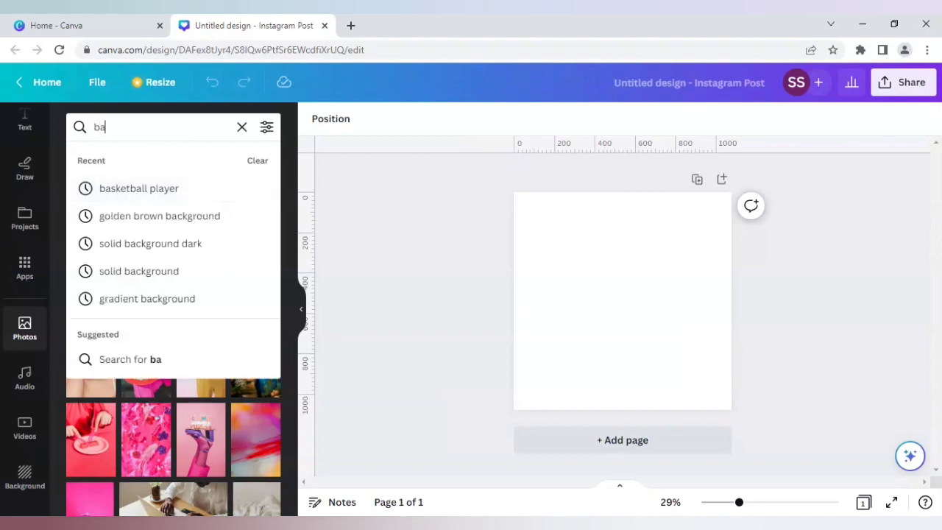
text(basketball pla)
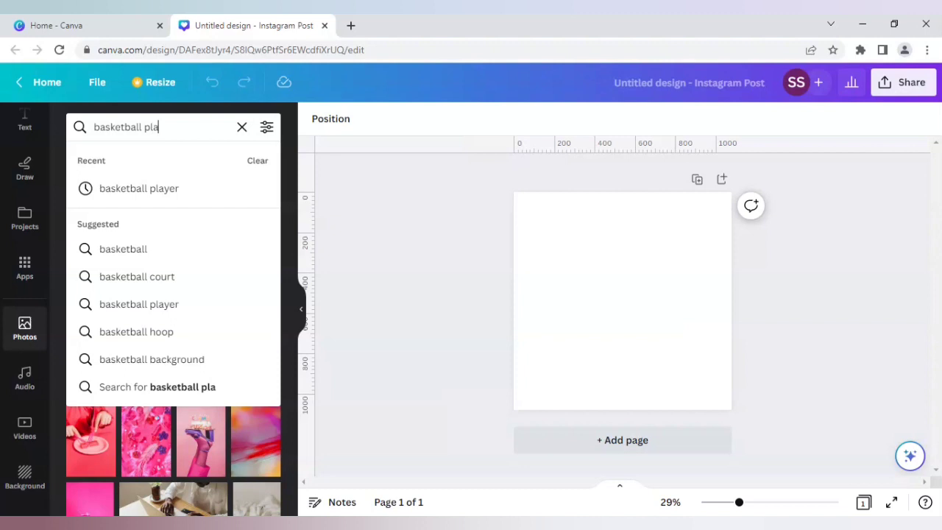
click(138, 189)
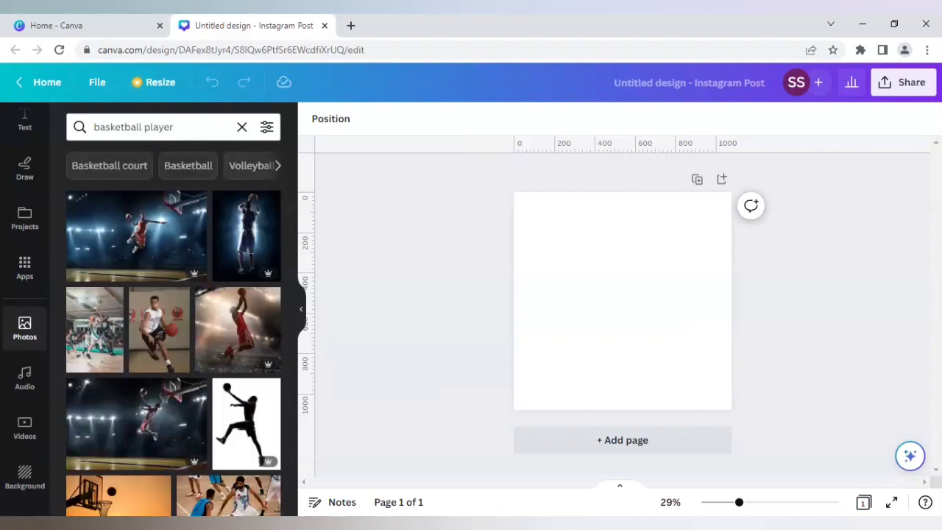
Step: Scroll through the results to find a photo of a player holding the ball up to shoot
scroll(down, 3)
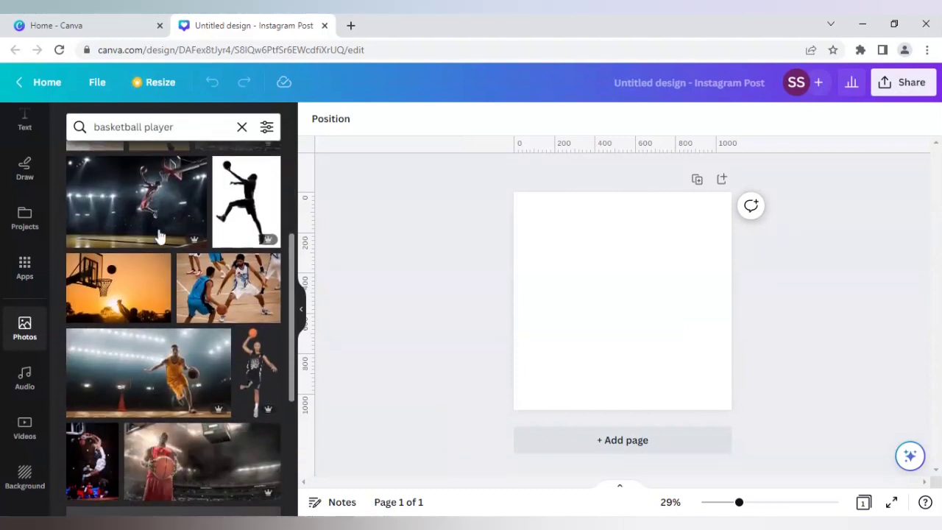
scroll(down, 3)
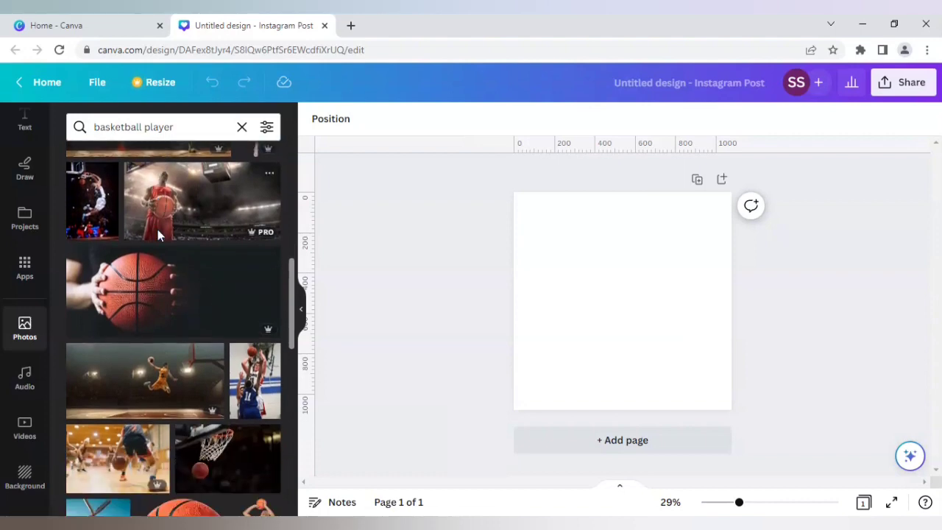
scroll(down, 3)
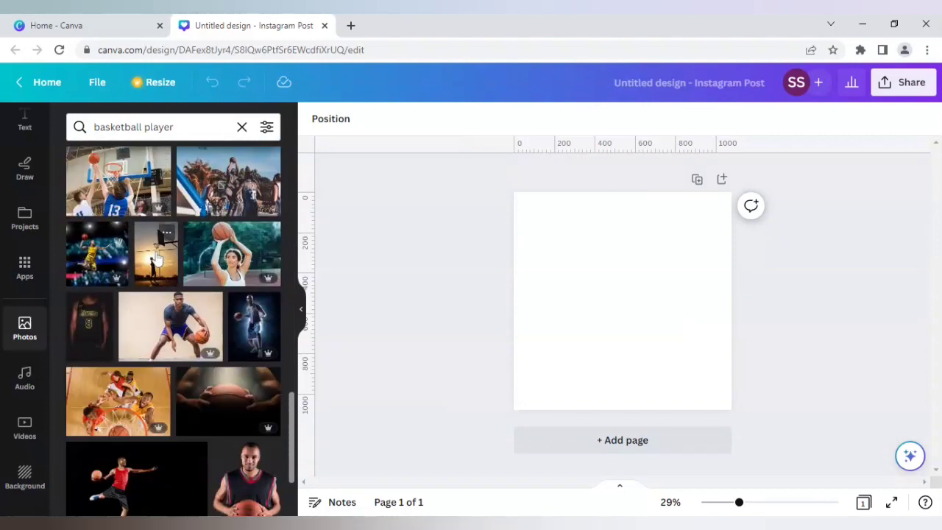
scroll(down, 3)
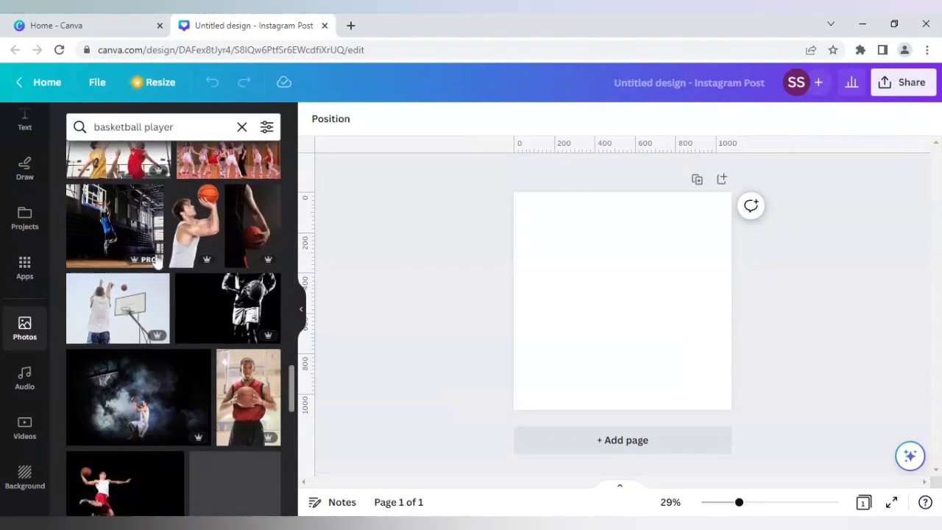
scroll(down, 3)
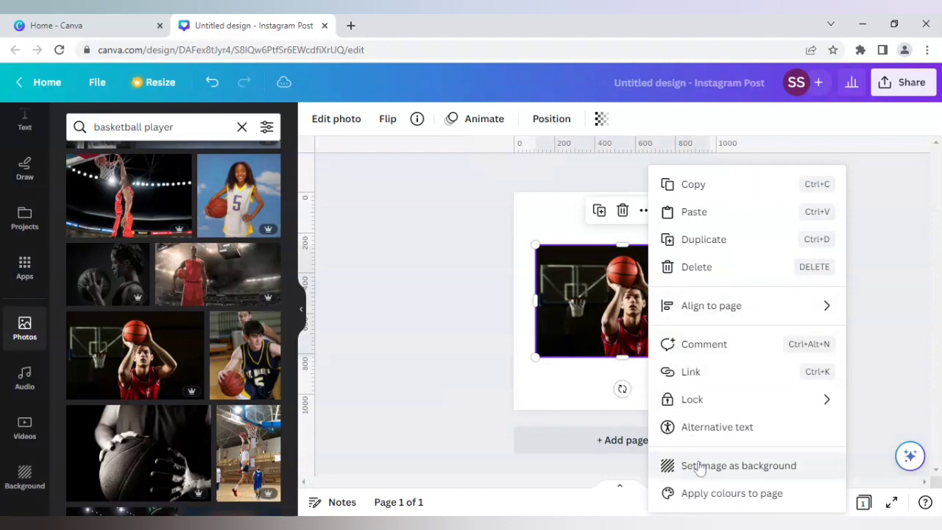
Step: Set the basketball player photo as the post's background
click(739, 465)
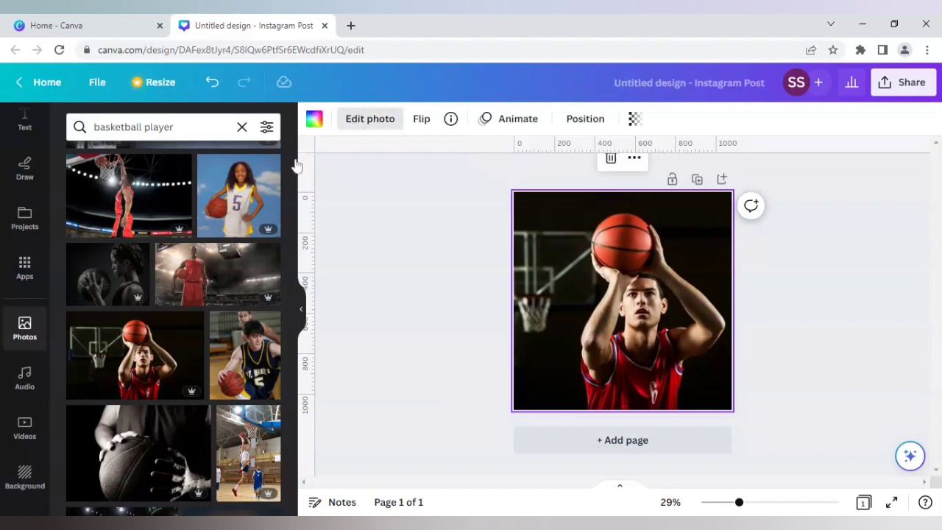
mouse_move(287, 170)
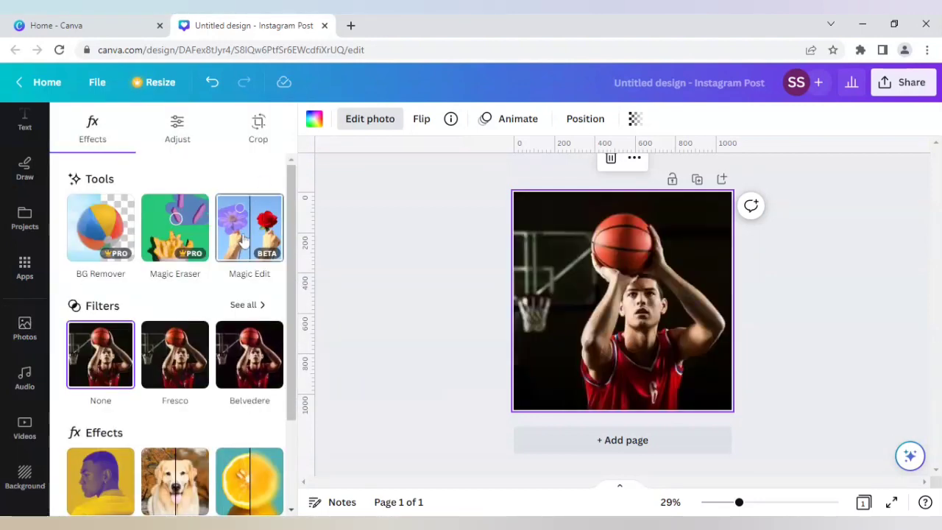
Step: Start Magic Edit on the photo with the brush size reduced to 12
click(249, 229)
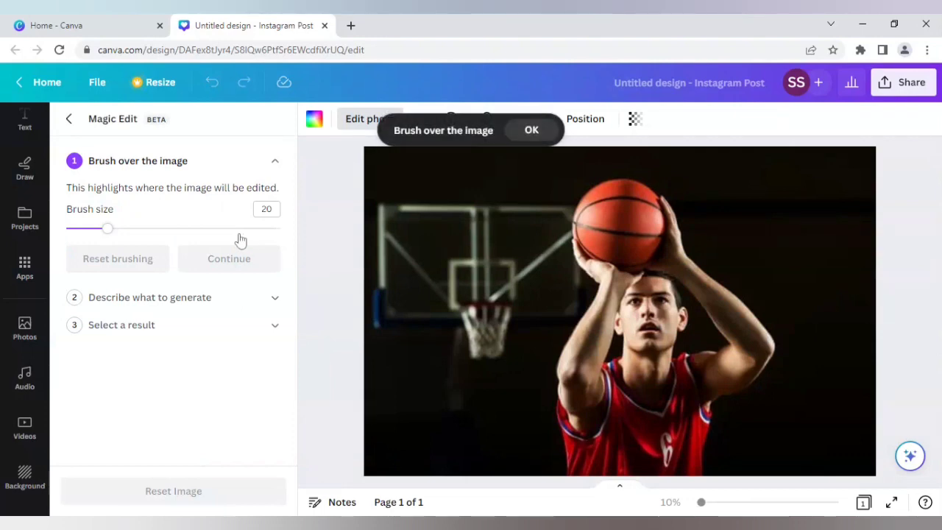
drag(109, 228, 85, 228)
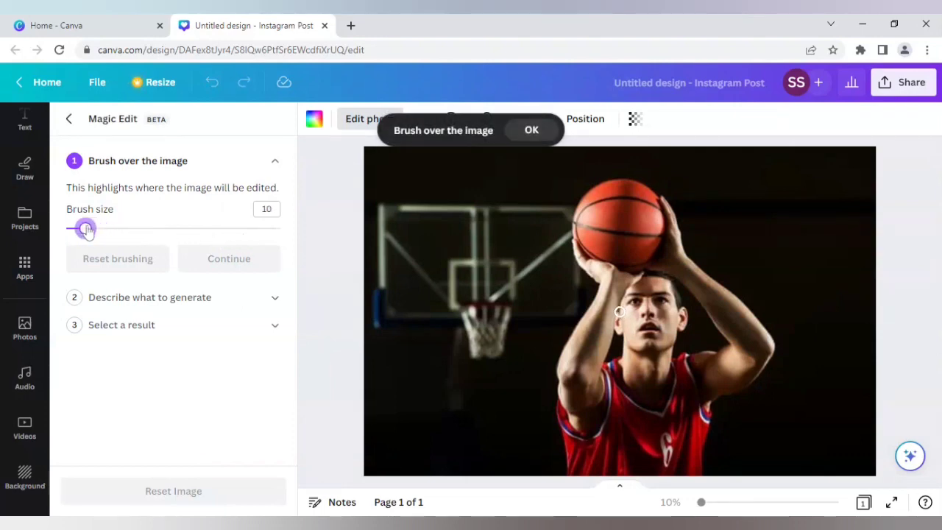
drag(86, 230, 89, 229)
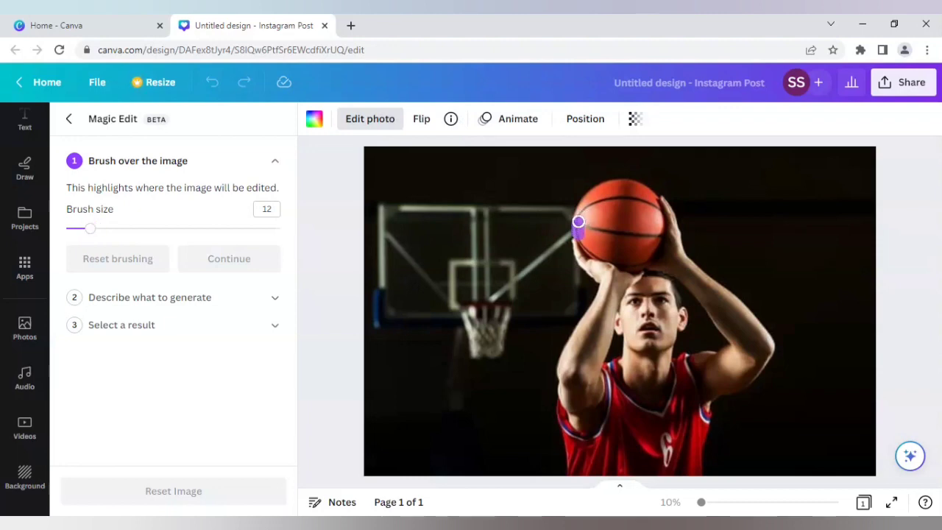
Step: Paint over the entire basketball so it is fully covered for replacement
drag(577, 223, 624, 184)
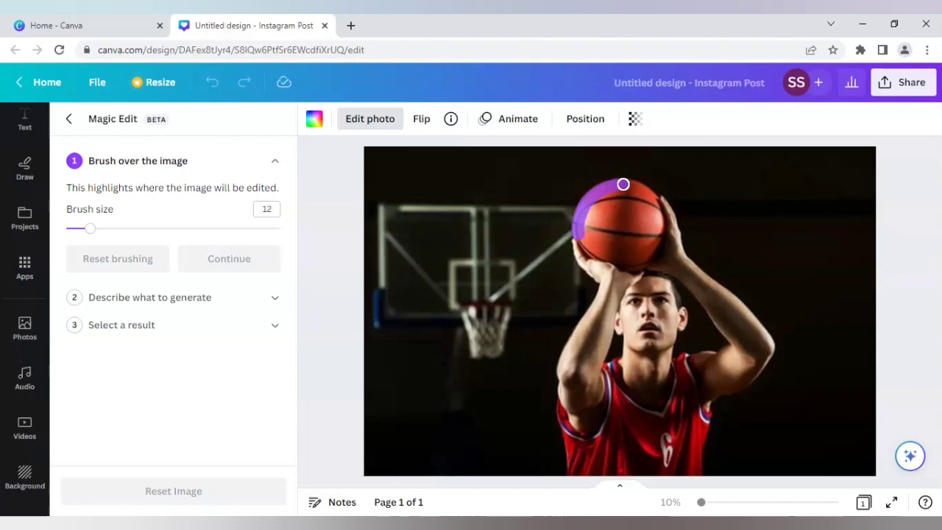
drag(624, 184, 658, 212)
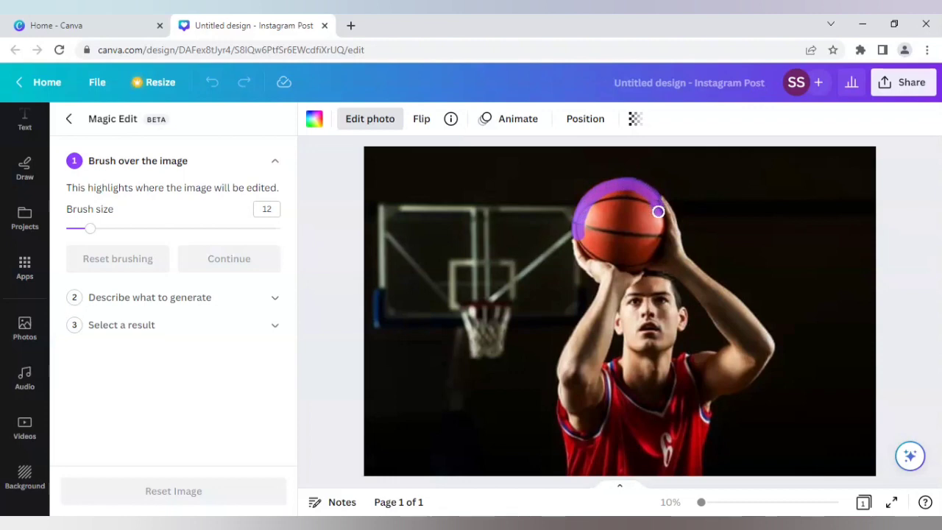
drag(658, 212, 651, 258)
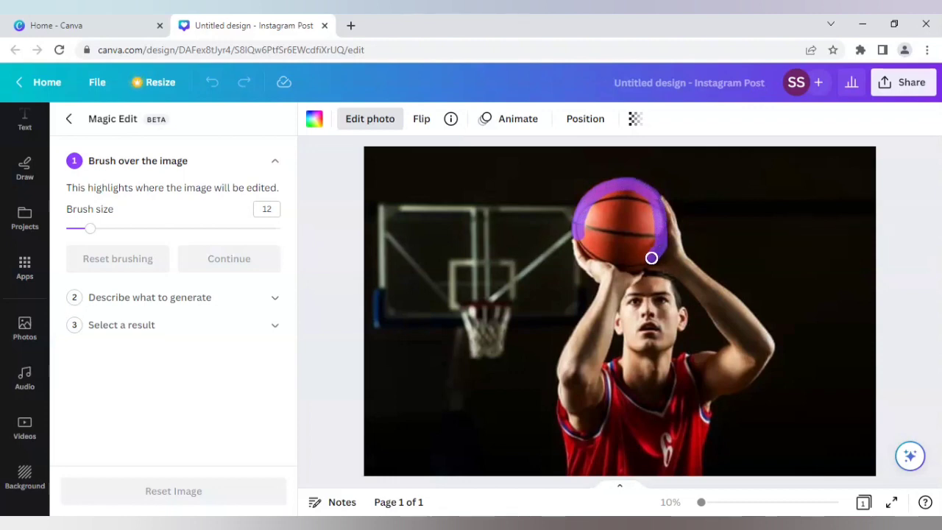
drag(651, 258, 611, 259)
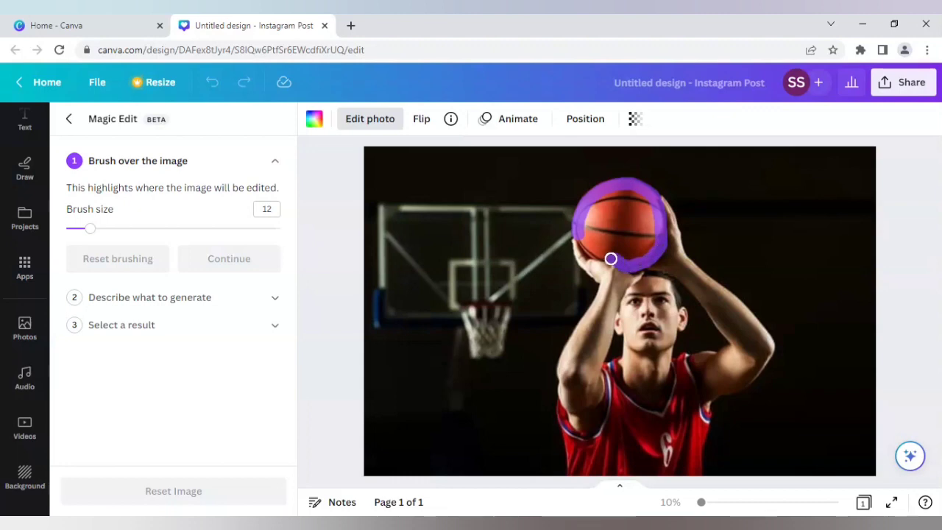
drag(611, 259, 580, 236)
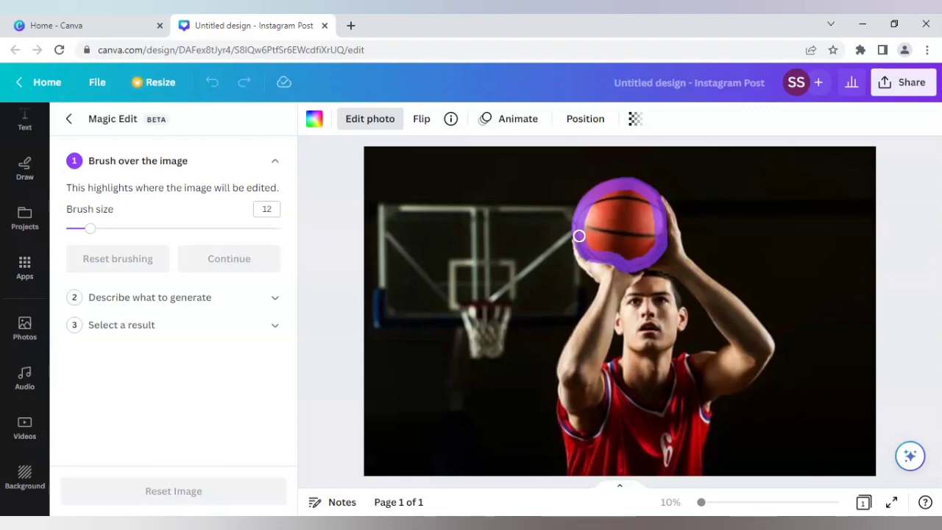
drag(578, 236, 636, 198)
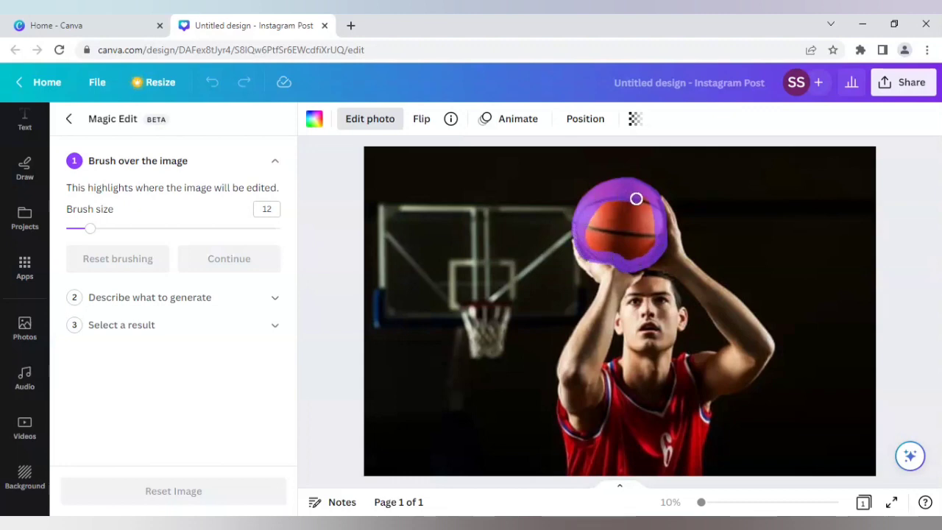
drag(635, 199, 627, 255)
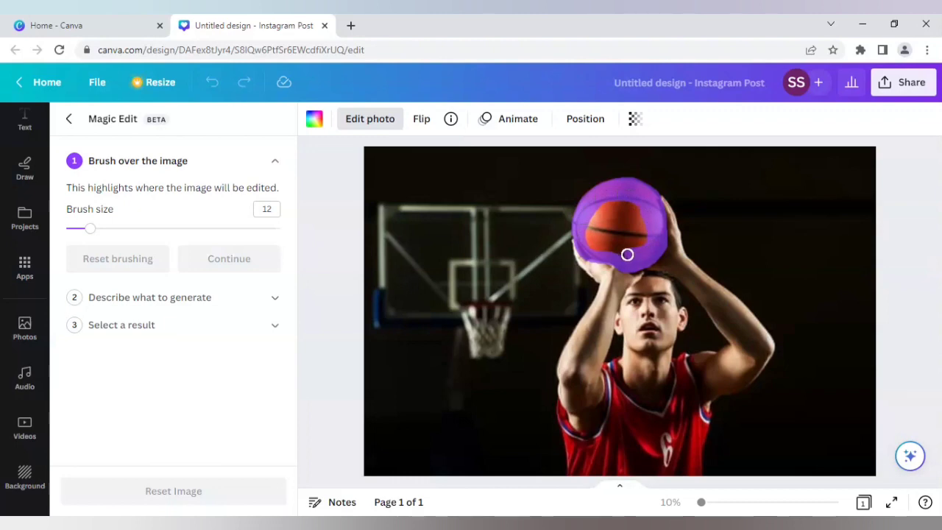
drag(627, 254, 621, 200)
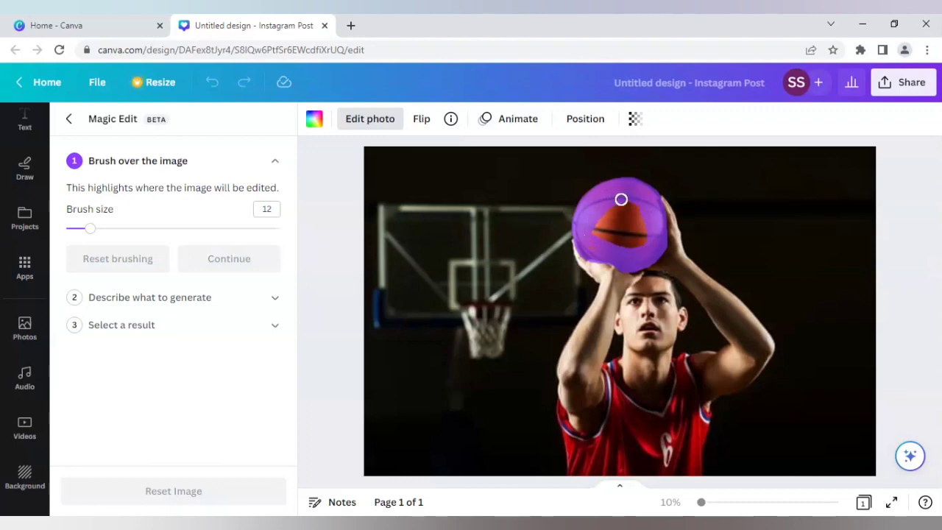
drag(621, 200, 633, 247)
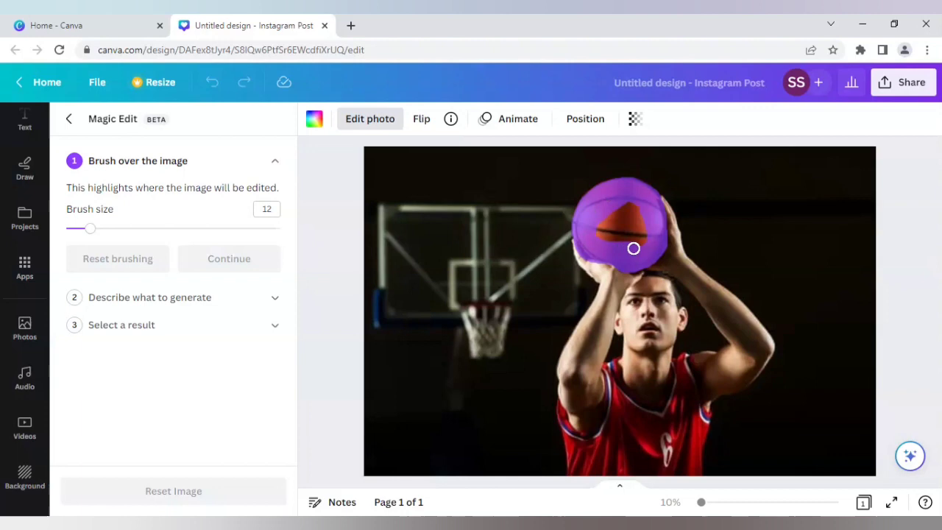
drag(633, 247, 600, 231)
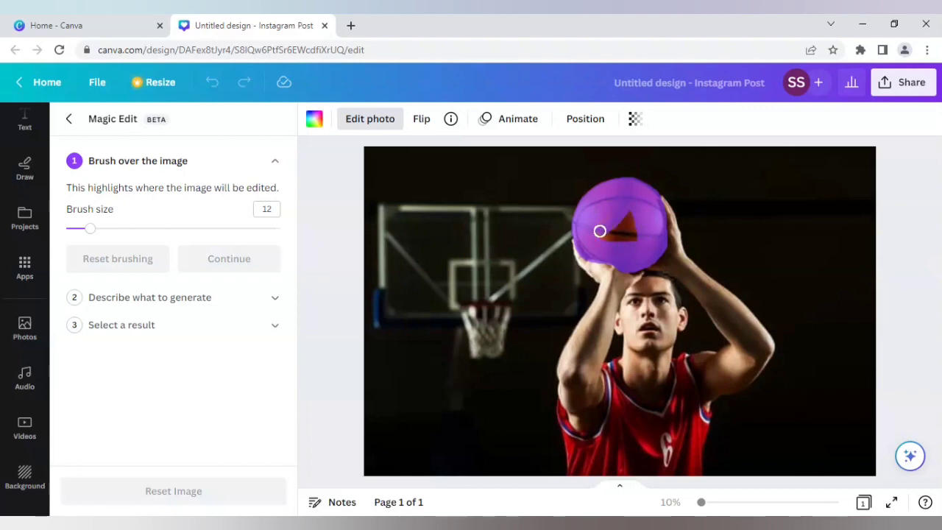
mouse_move(630, 224)
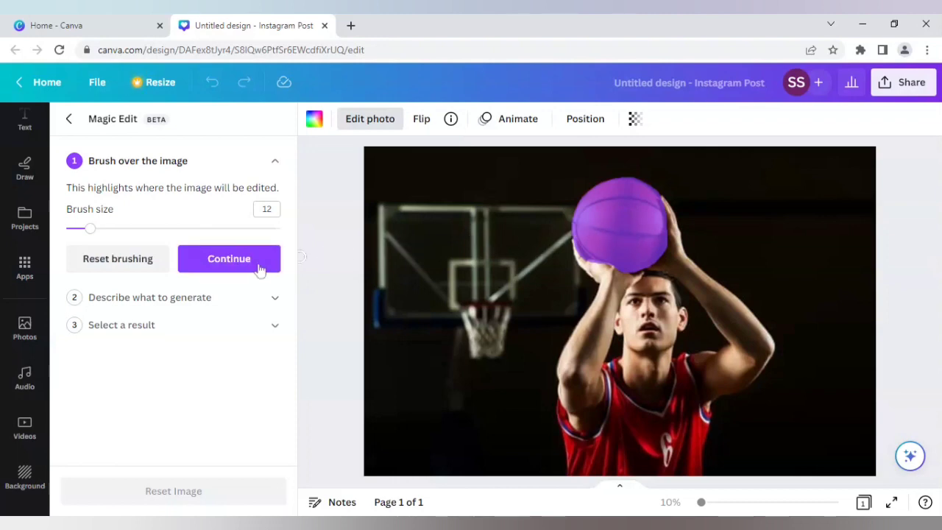
Step: Describe the replacement as "globe" and generate Magic Edit results
click(230, 259)
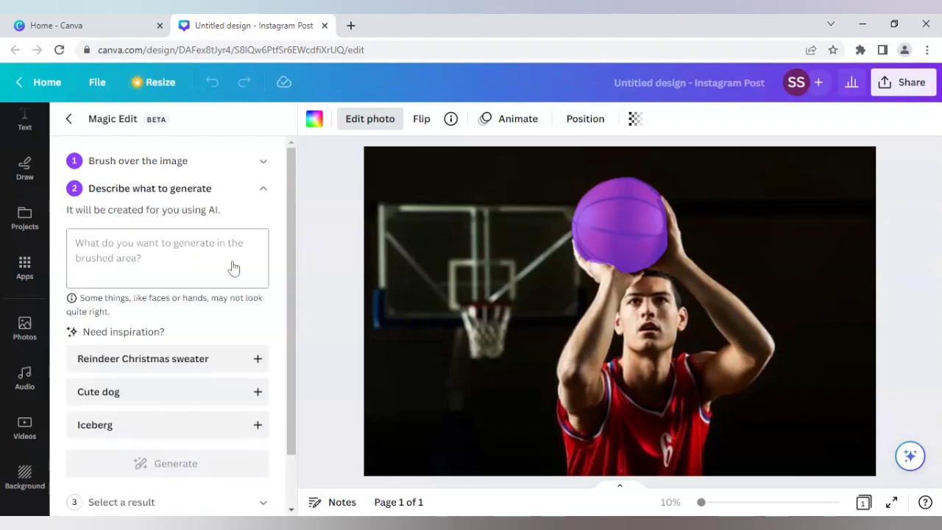
click(168, 257)
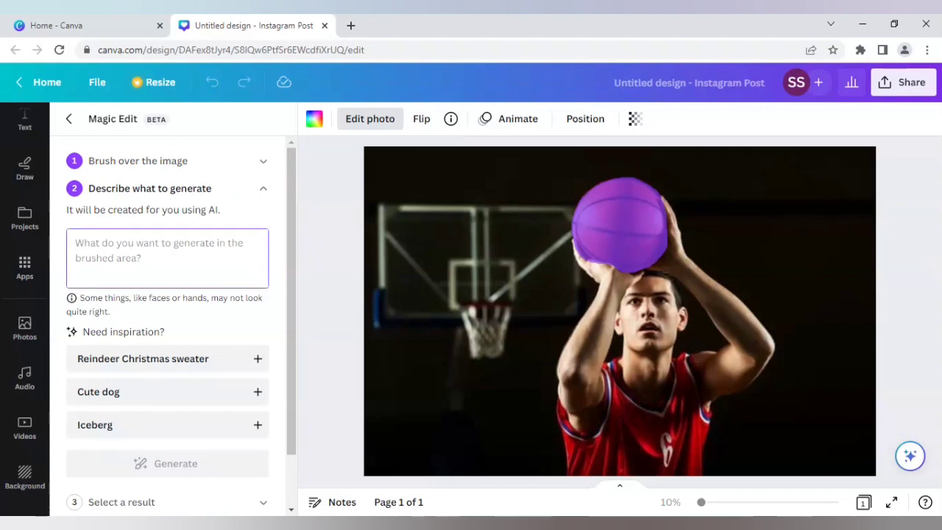
text(globe)
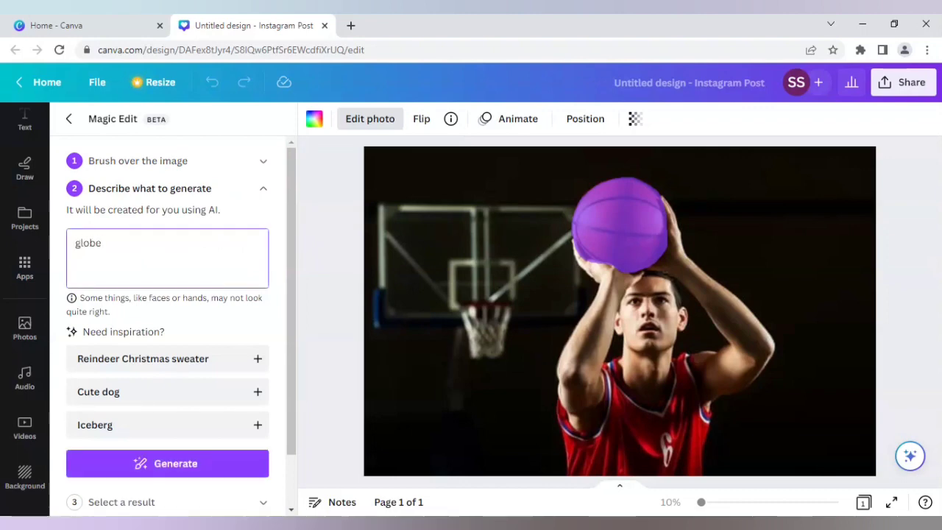
click(168, 462)
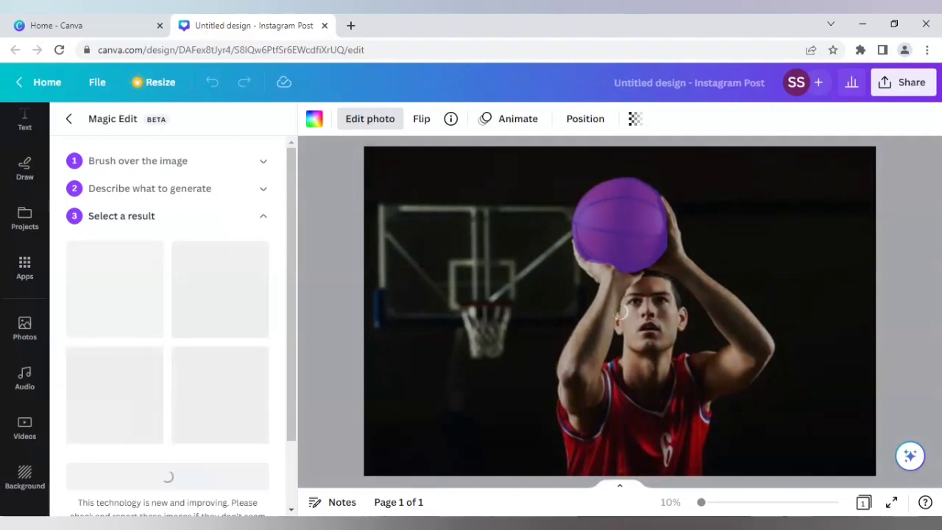
Step: Keep the first of the four globe results and scroll down to the Done button
click(115, 288)
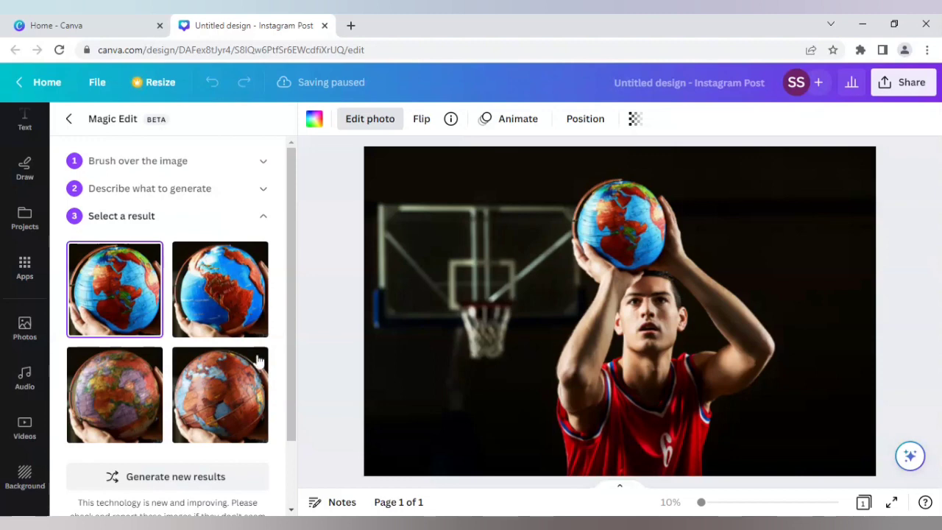
mouse_move(350, 341)
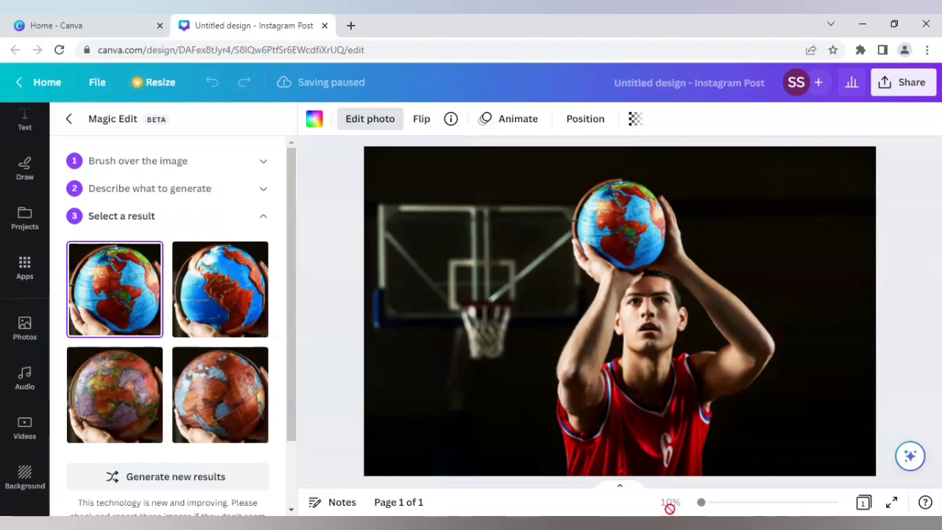
click(670, 502)
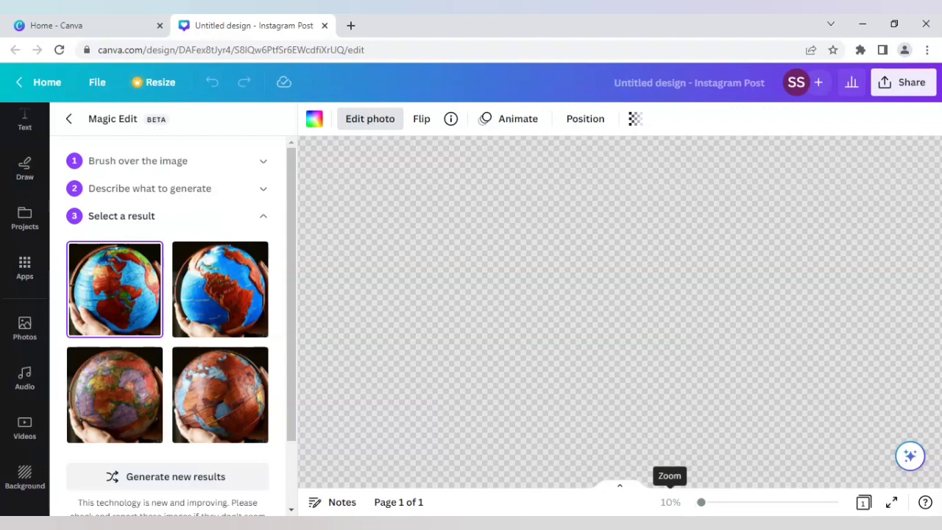
scroll(down, 3)
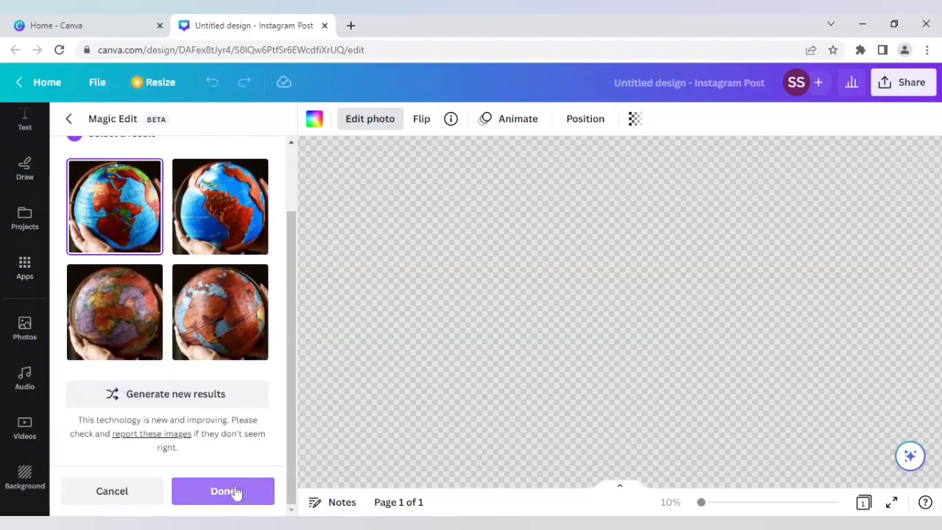
Step: Apply the chosen globe to the photo and reopen Magic Edit for a new area
click(224, 492)
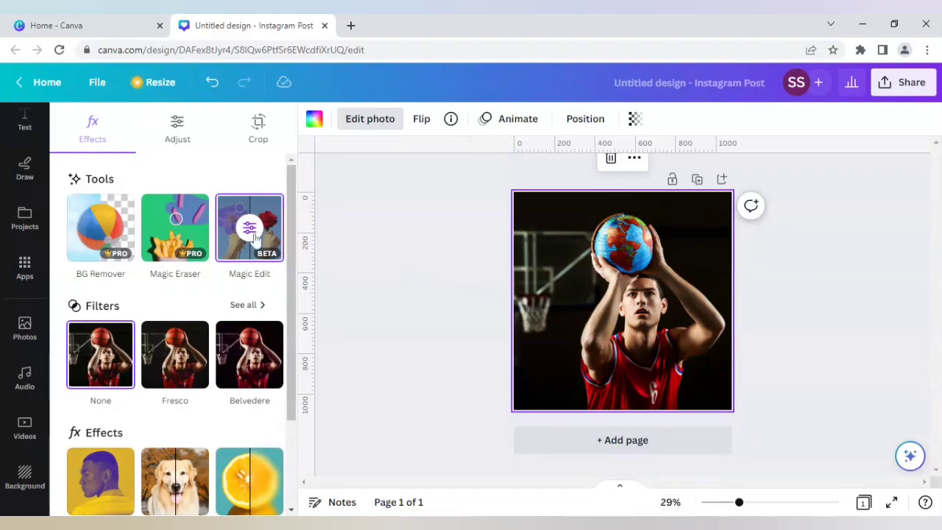
click(249, 227)
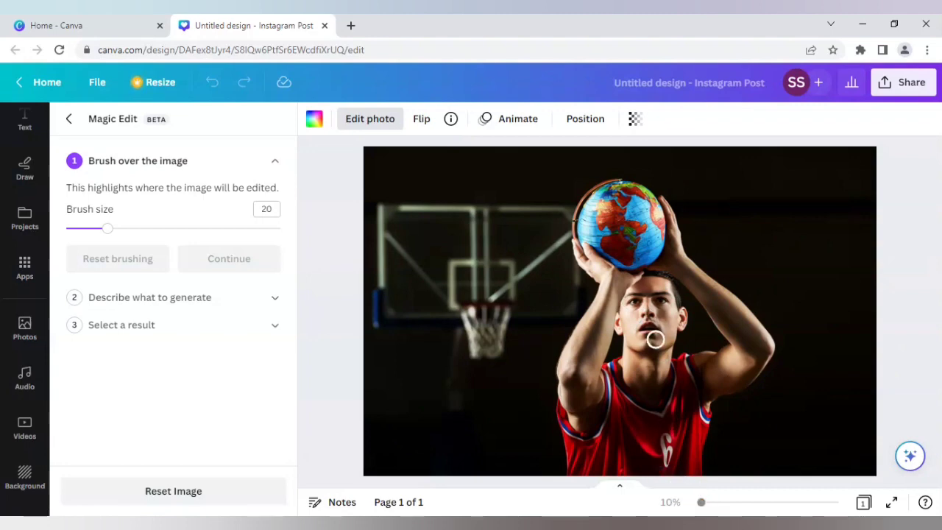
mouse_move(580, 277)
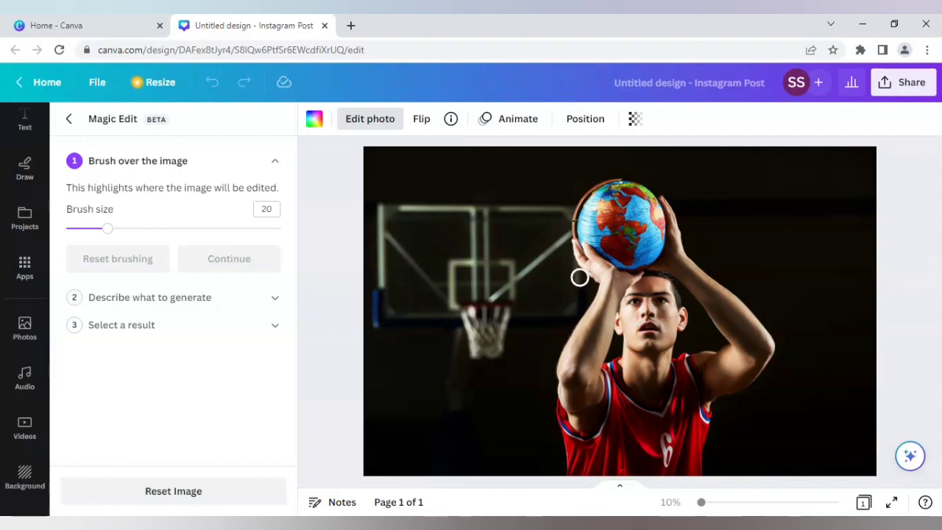